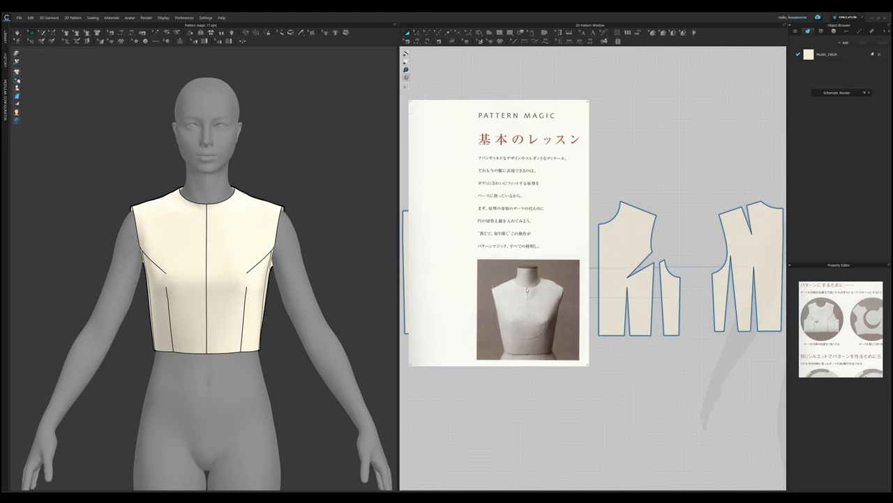
mouse_move(529, 305)
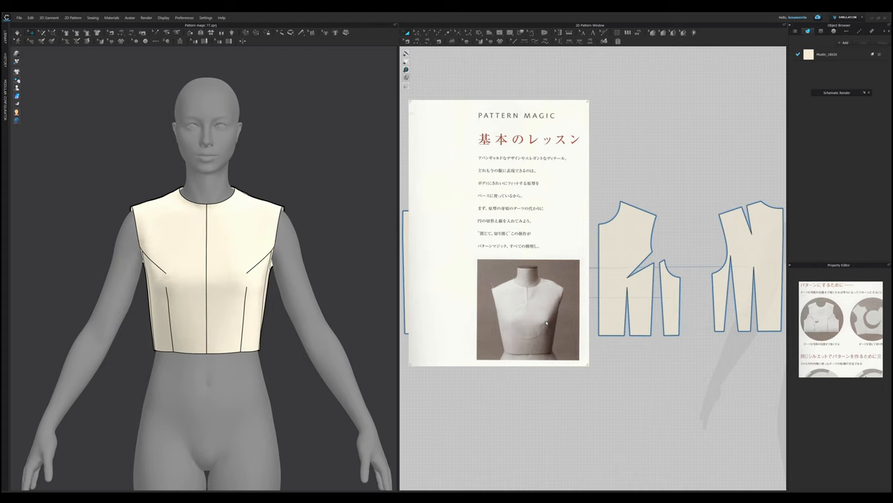
mouse_move(543, 338)
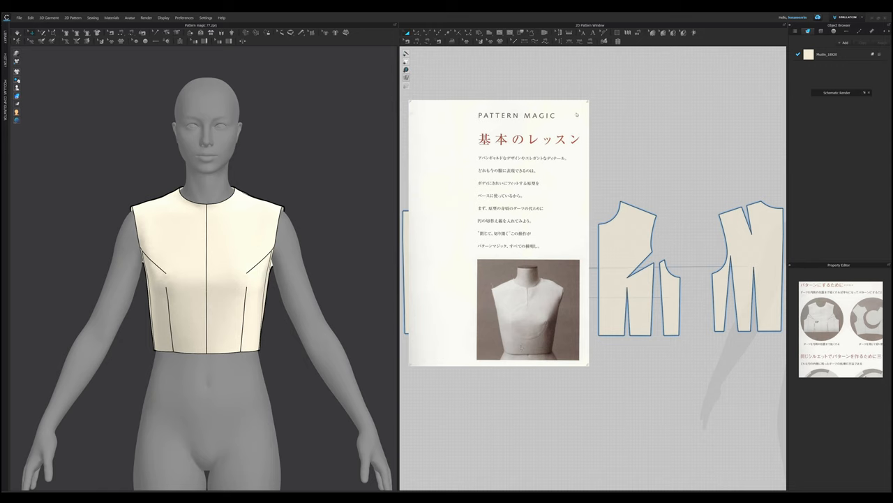
mouse_move(585, 107)
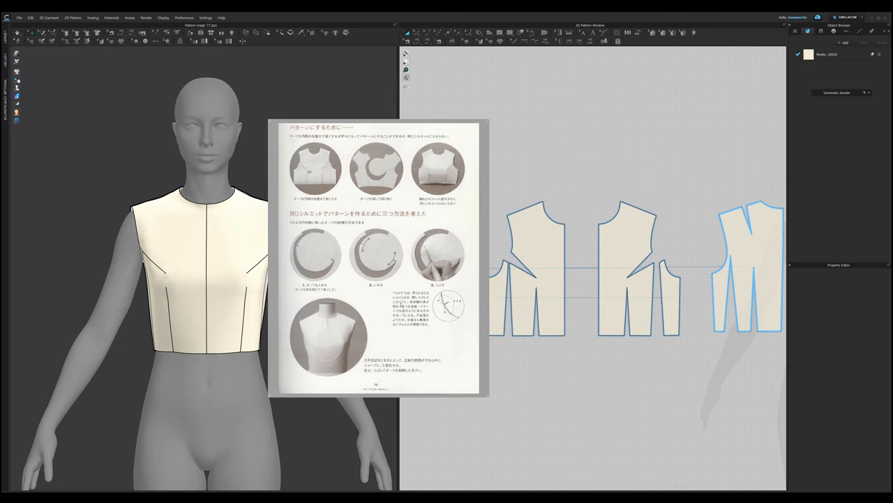
mouse_move(314, 179)
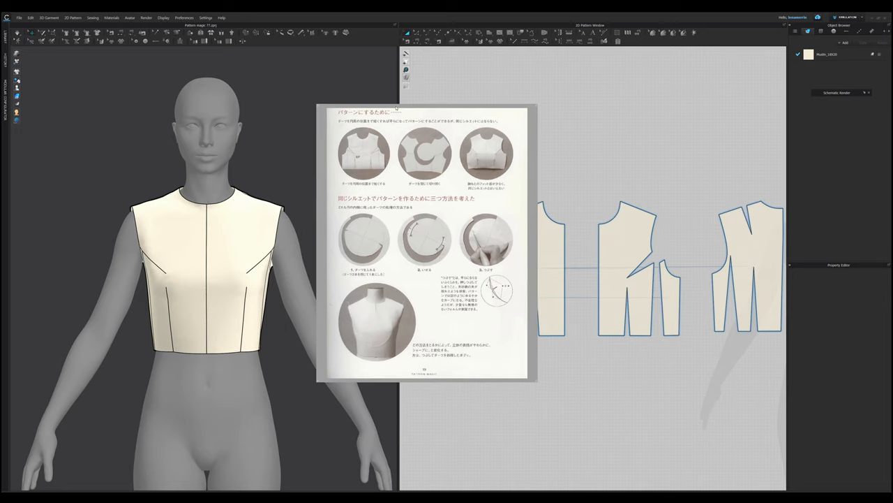
mouse_move(404, 274)
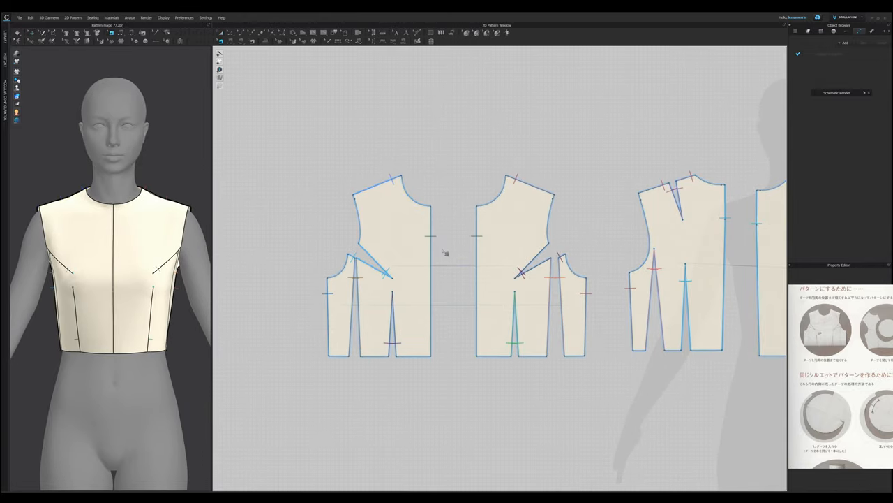
Merge the front bodice halves and side panels step by step into one front pattern.
right_click(445, 253)
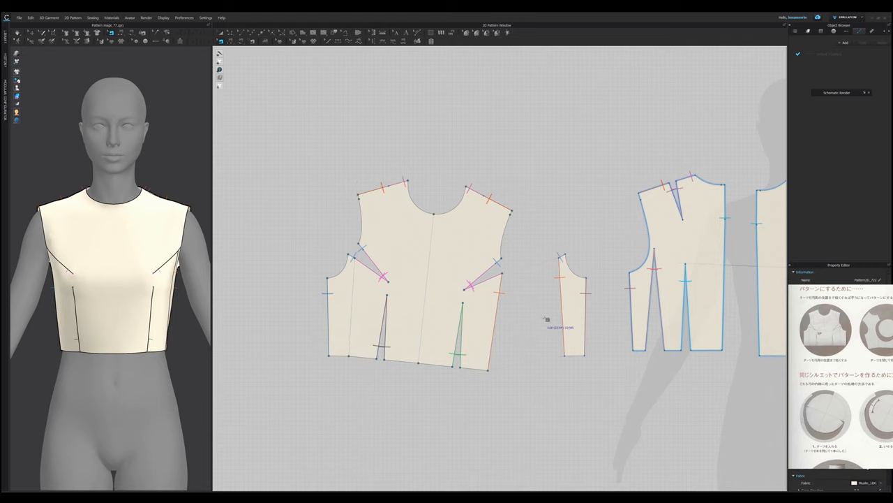
right_click(546, 319)
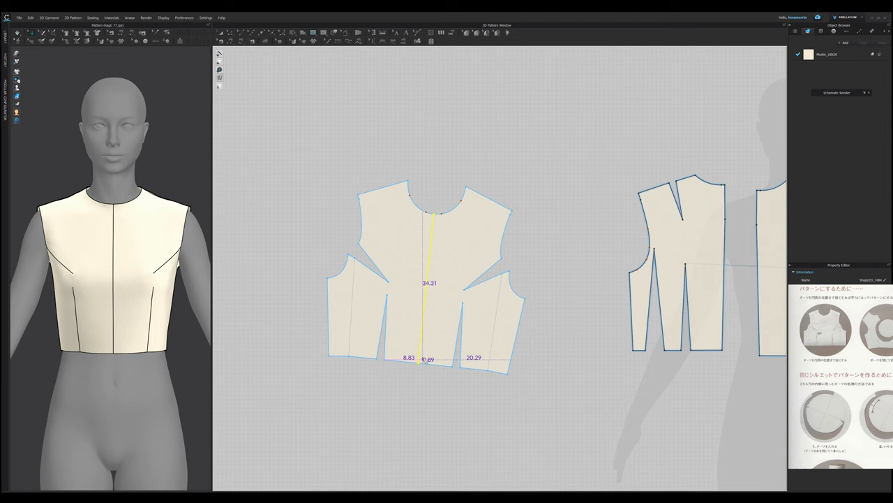
right_click(426, 279)
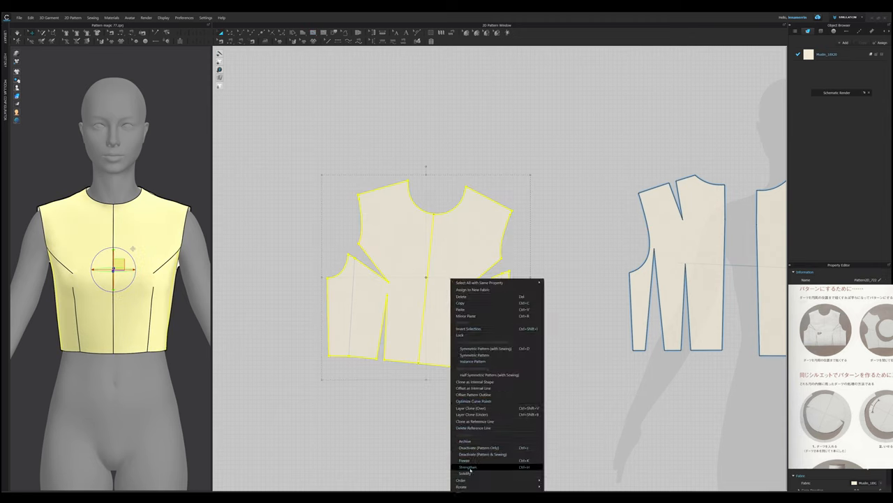
mouse_move(462, 485)
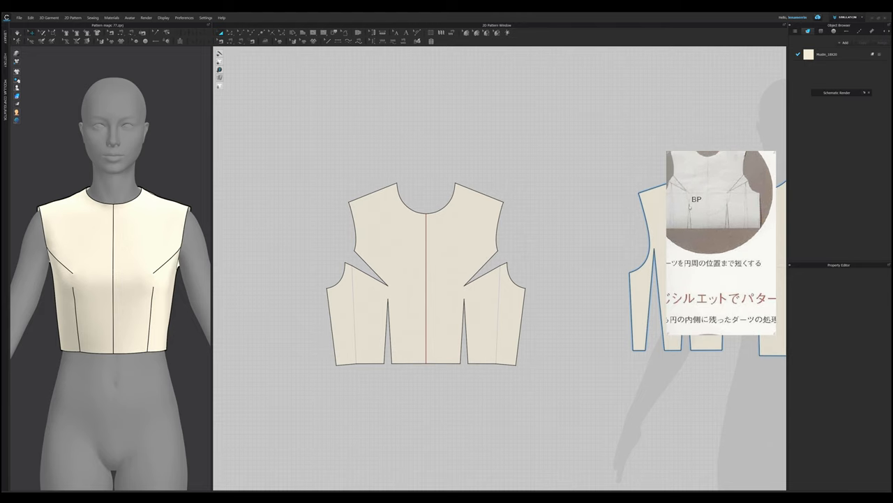
Zoom into the merged front piece and snap to the midpoint between the dart tips.
click(427, 274)
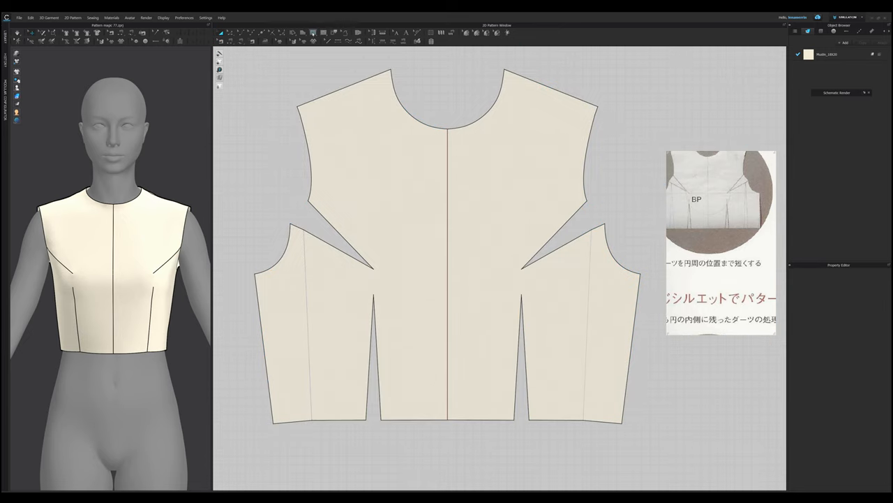
click(314, 33)
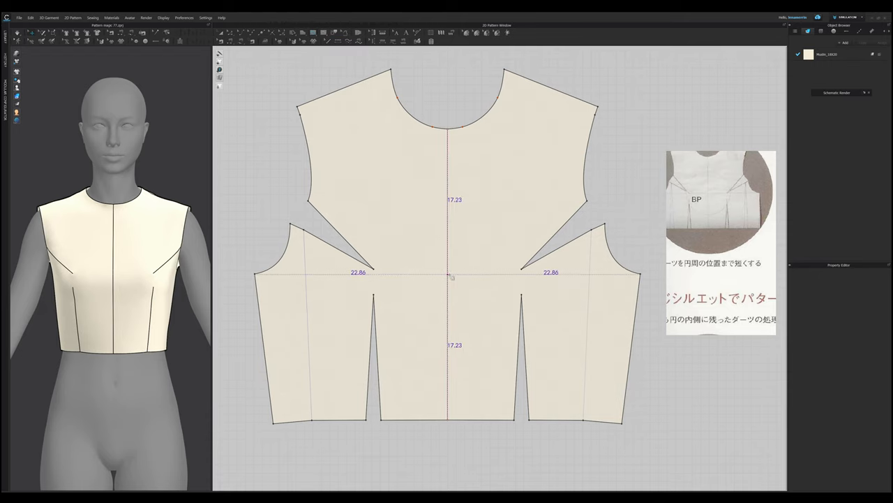
scroll(up, 3)
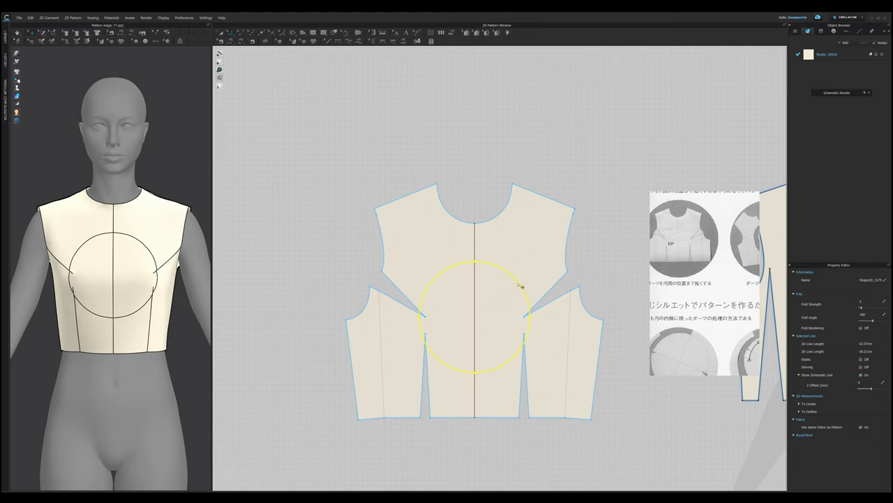
Bring up the options for the bust circle drawn through both dart tips.
right_click(520, 286)
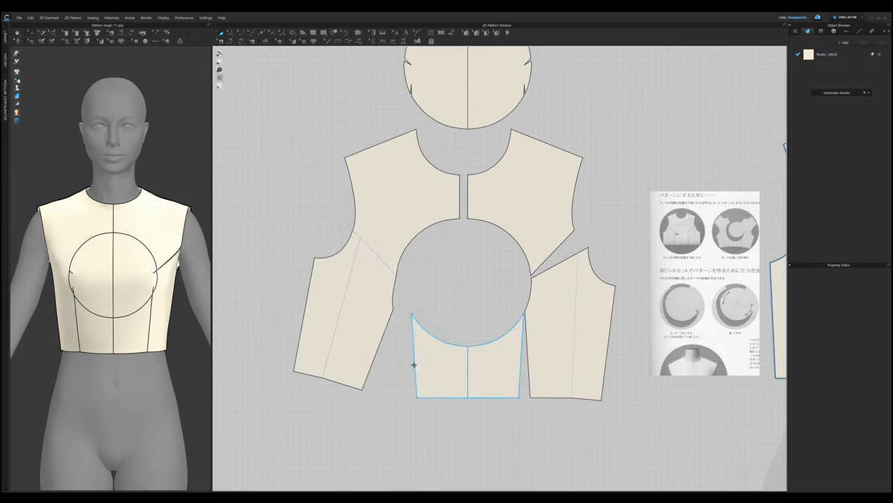
mouse_move(415, 362)
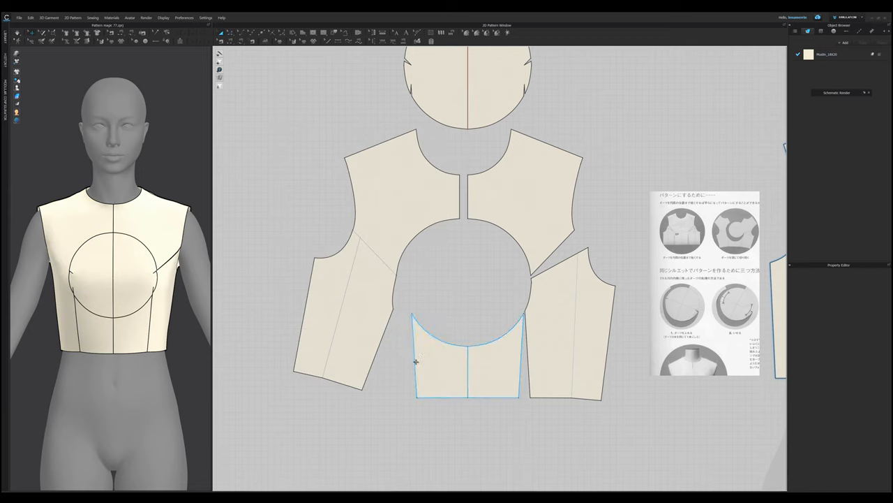
Merge the lower centre, left, right and upper-right pieces around the circular hole.
click(468, 359)
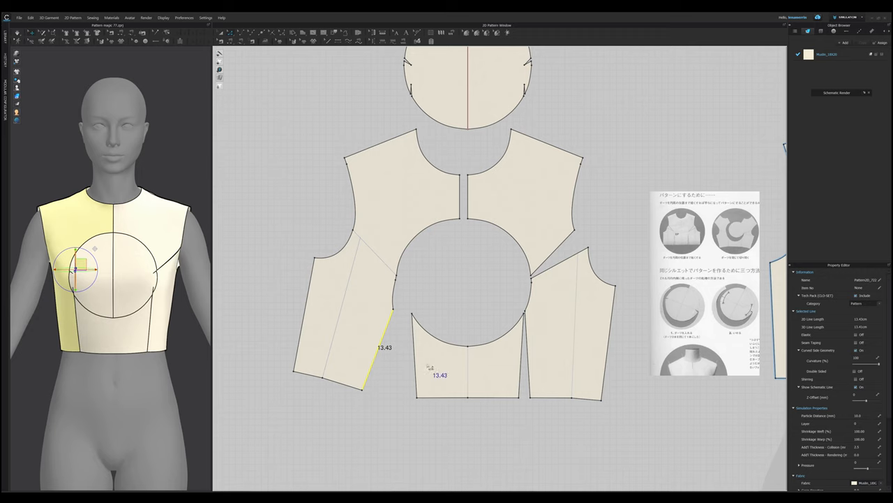
right_click(415, 324)
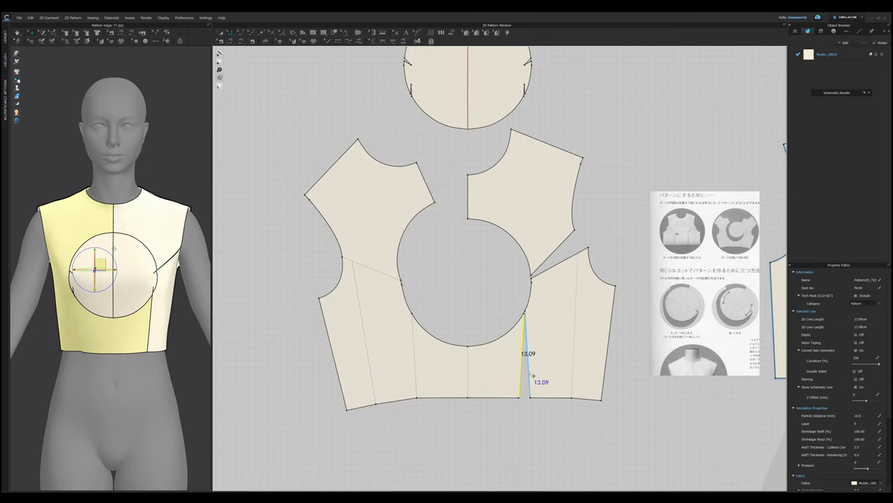
right_click(525, 342)
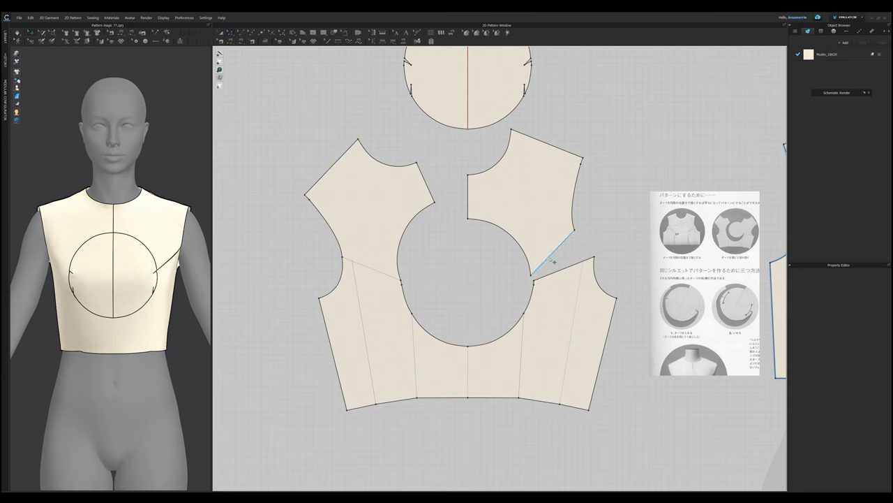
right_click(558, 269)
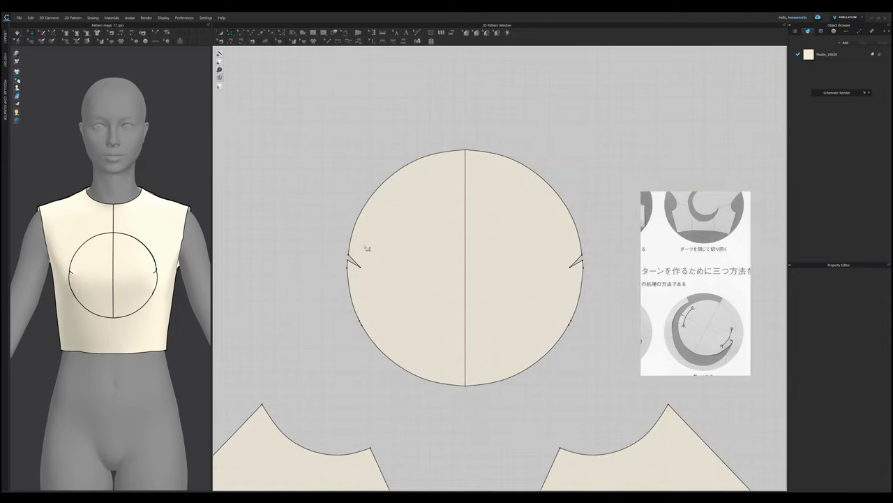
Close the left dart notch on the round bust piece with a straight bridging edge.
click(446, 239)
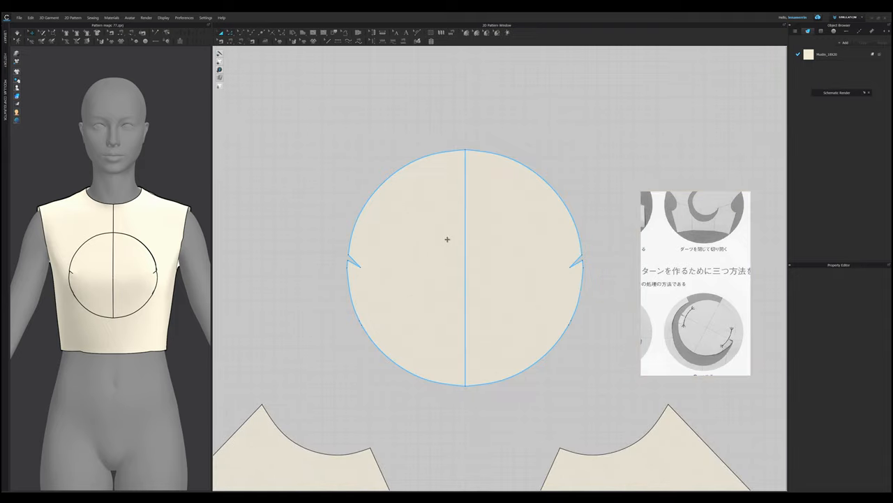
right_click(446, 240)
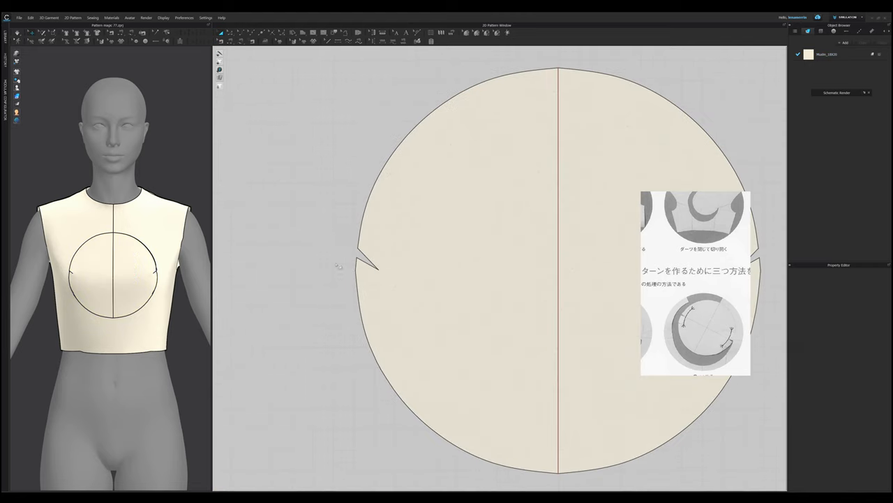
mouse_move(349, 244)
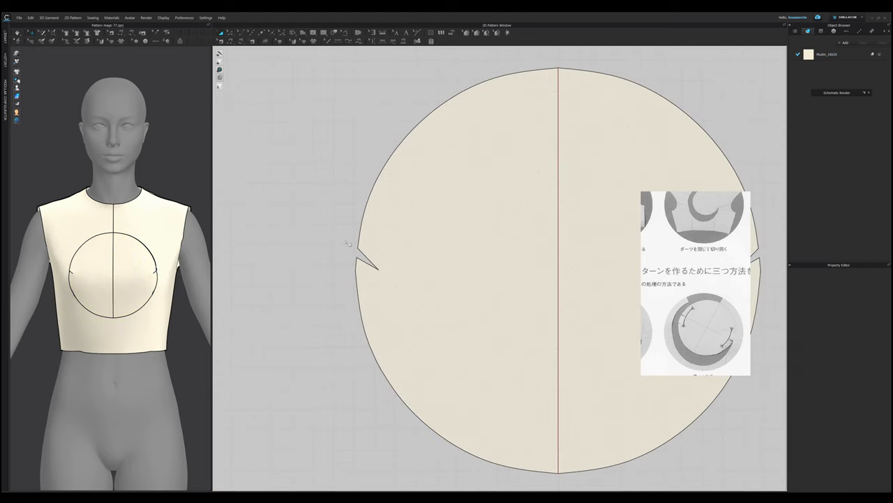
click(384, 256)
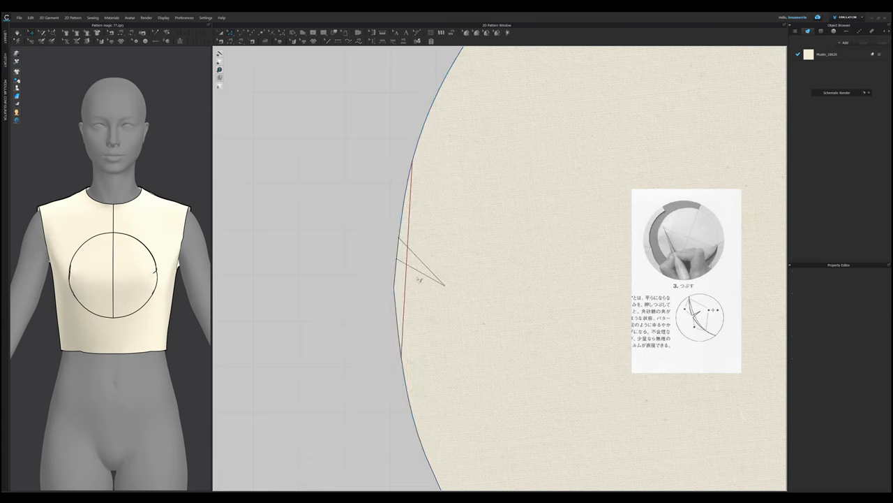
click(405, 273)
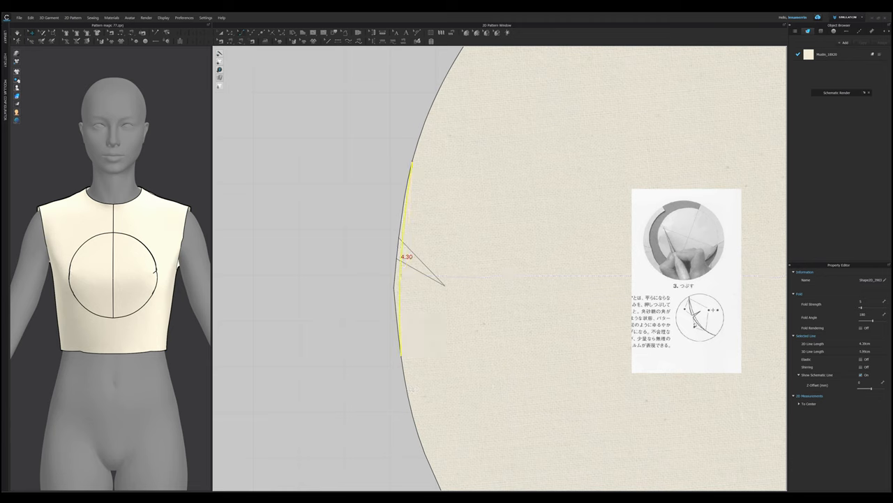
mouse_move(389, 224)
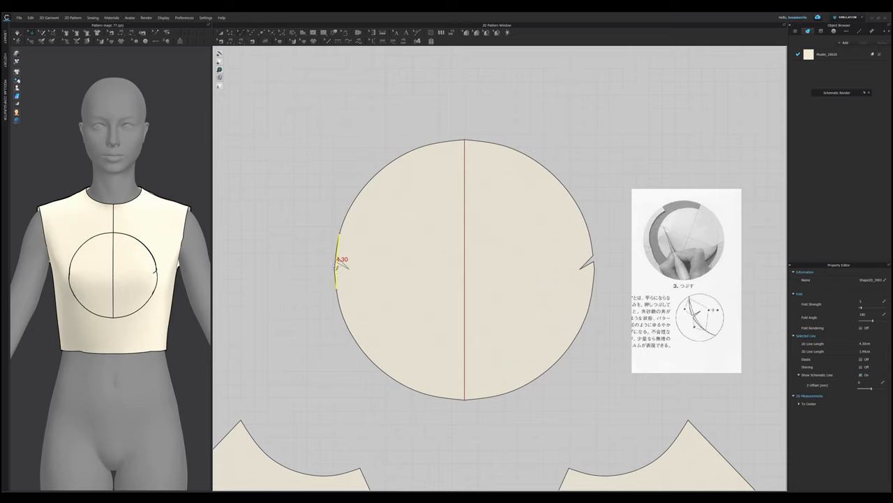
Mirror-paste the dart notch onto the circle's right edge, dismissing the pattern warning.
right_click(532, 257)
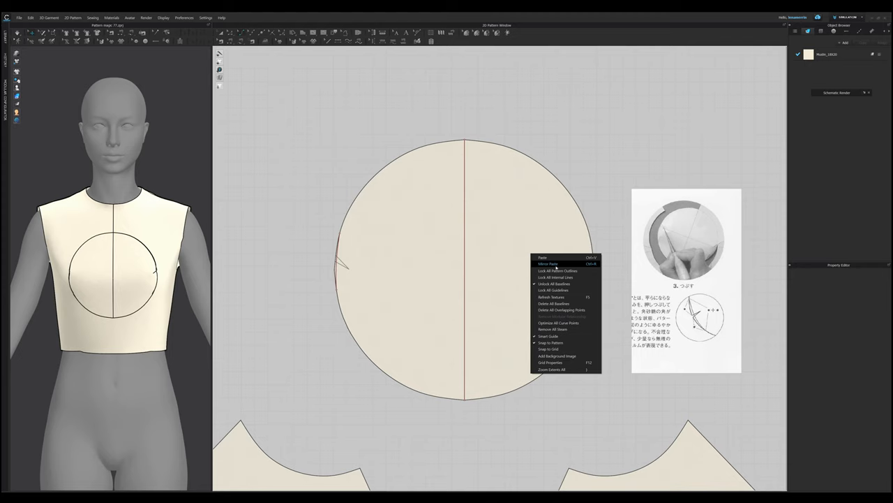
click(549, 264)
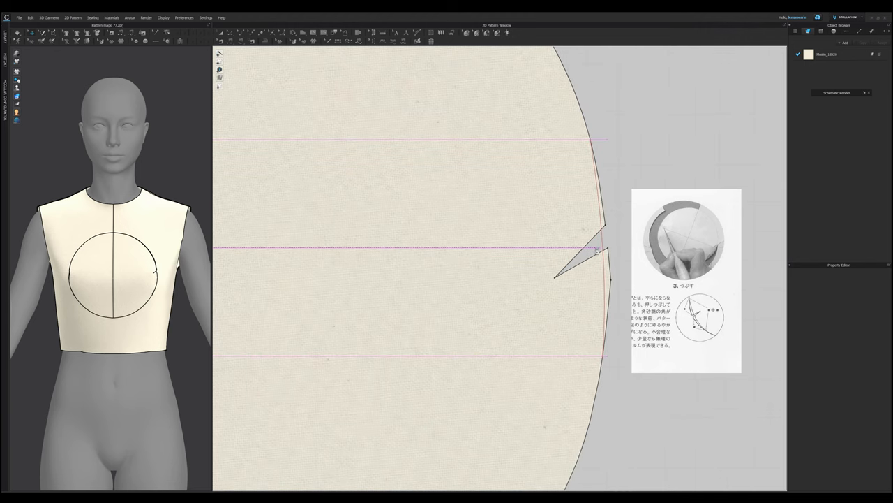
click(593, 250)
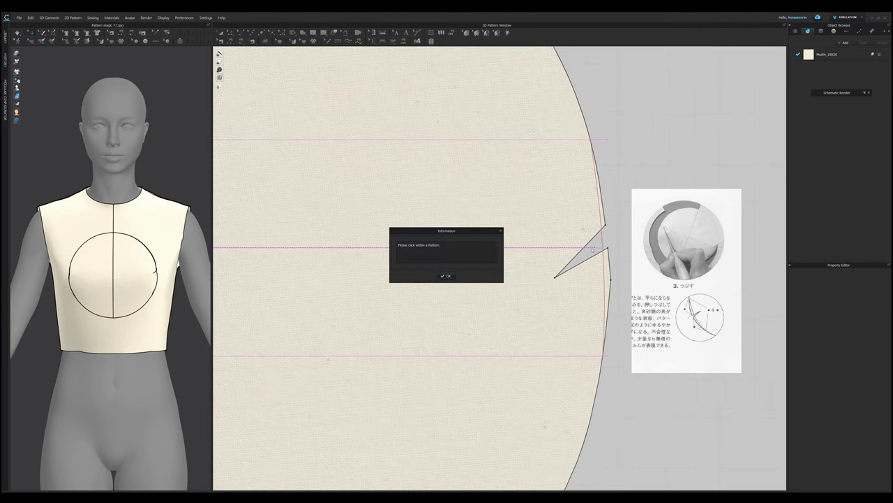
click(446, 275)
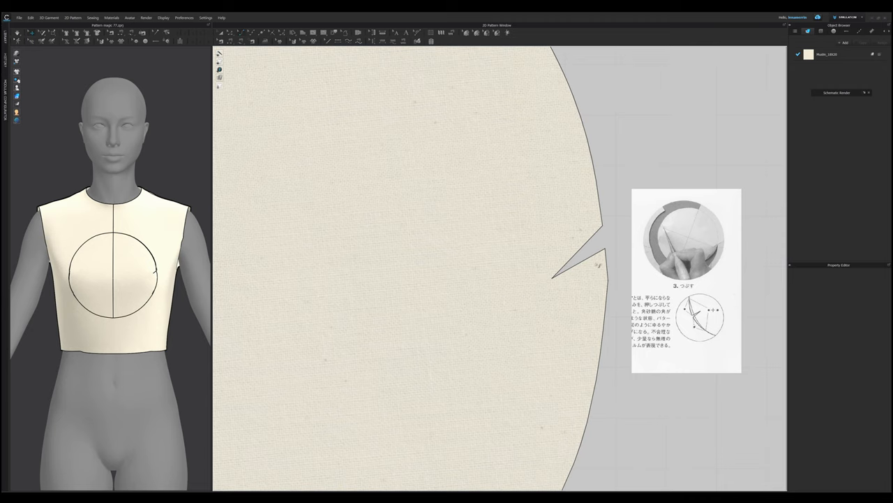
right_click(597, 272)
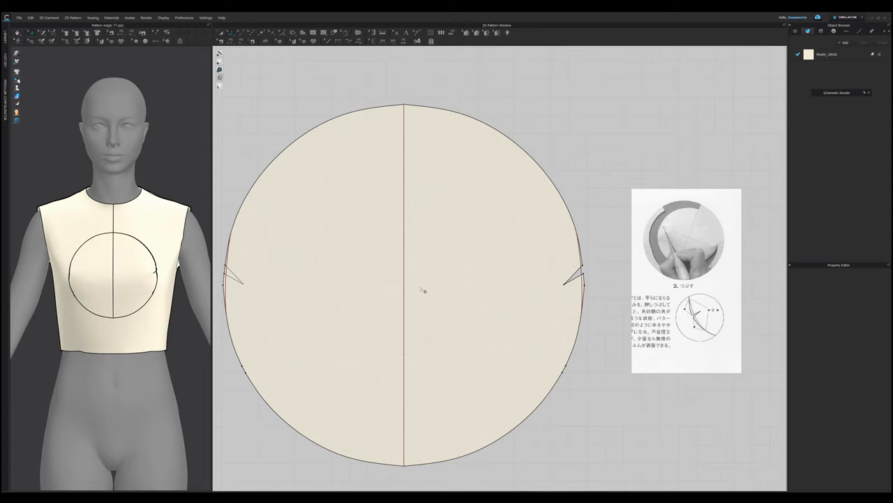
mouse_move(568, 287)
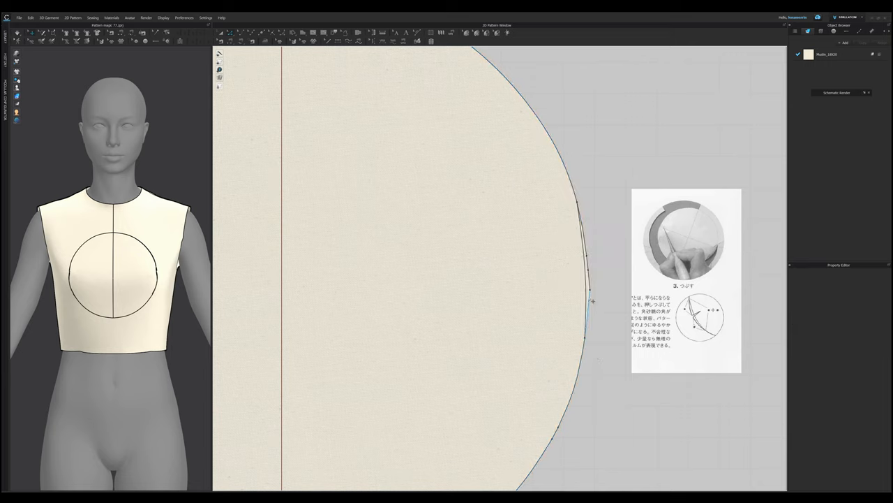
Reshape the circle's right edge into a smooth curve over the right notch.
click(585, 269)
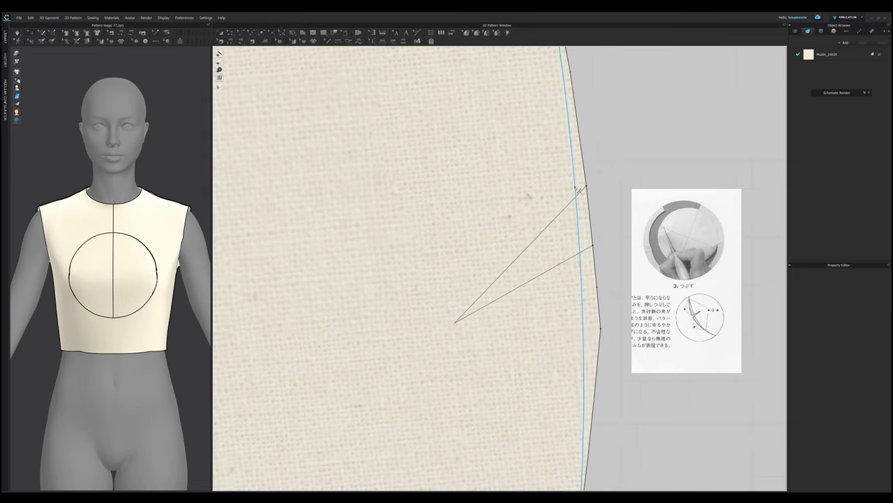
click(577, 192)
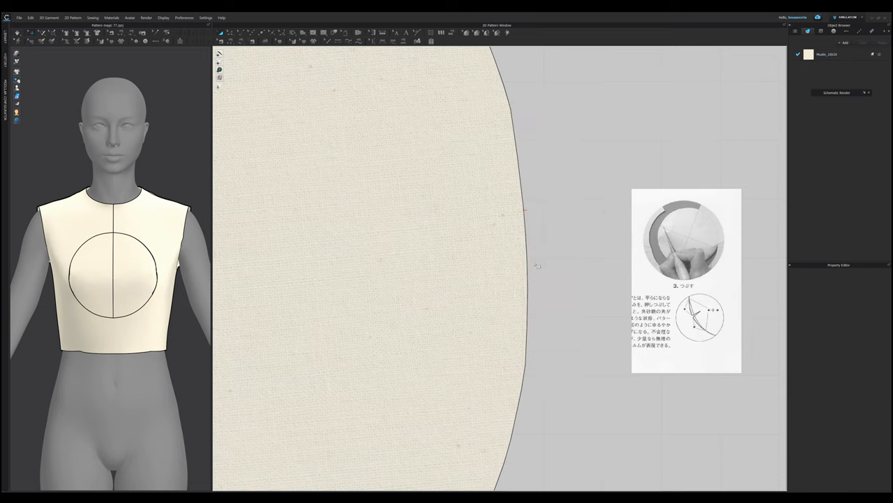
mouse_move(529, 220)
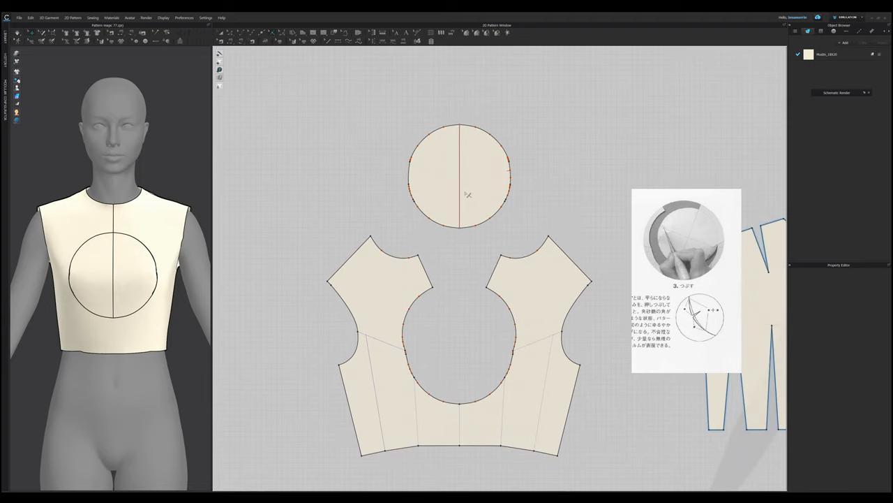
mouse_move(532, 215)
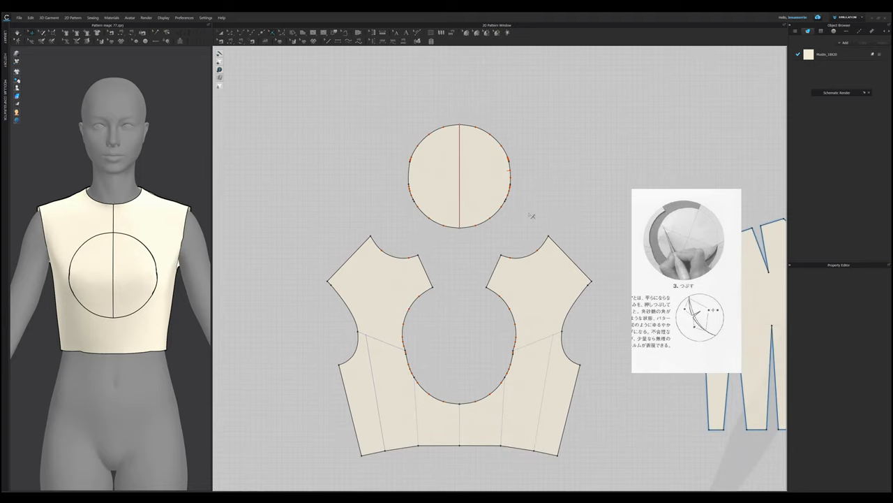
mouse_move(654, 270)
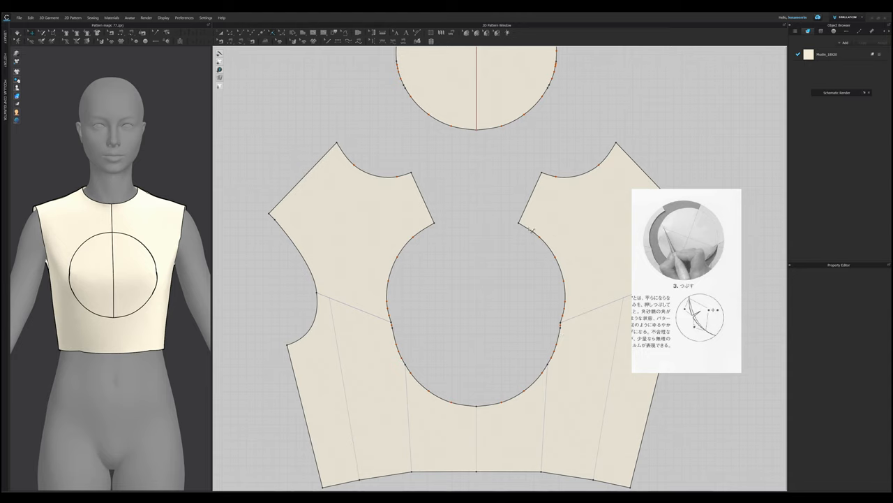
mouse_move(132, 242)
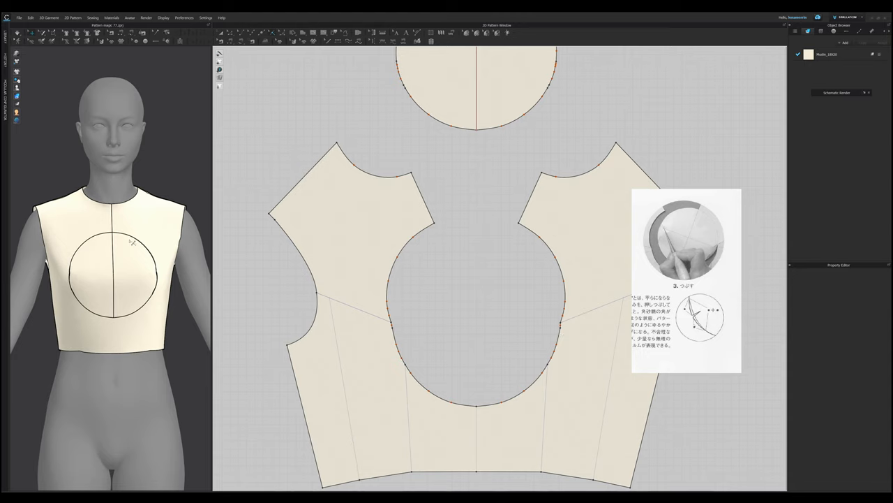
mouse_move(115, 218)
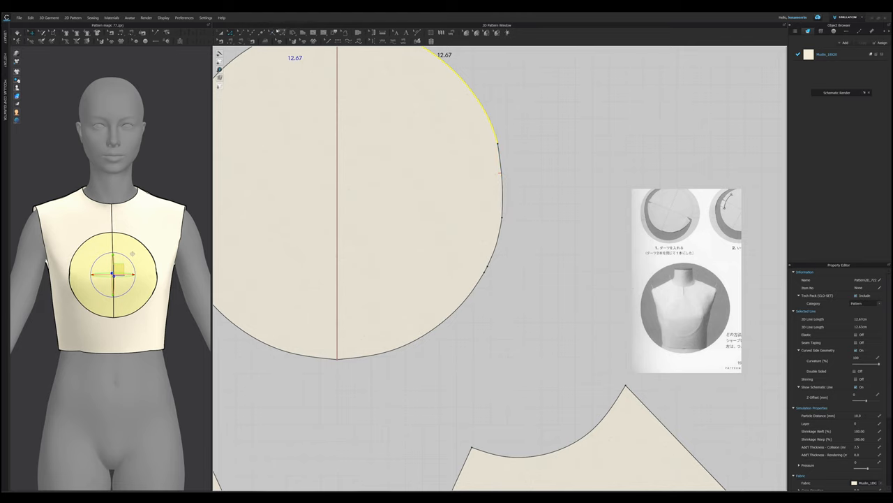
right_click(499, 174)
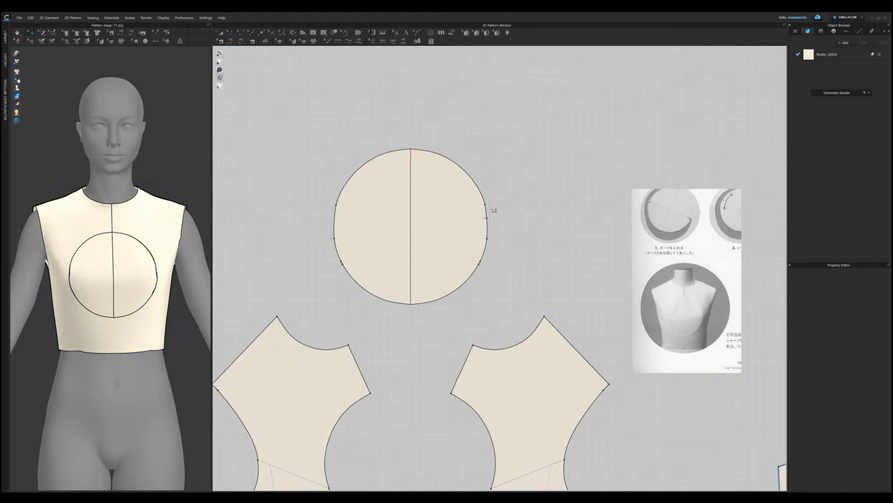
right_click(485, 208)
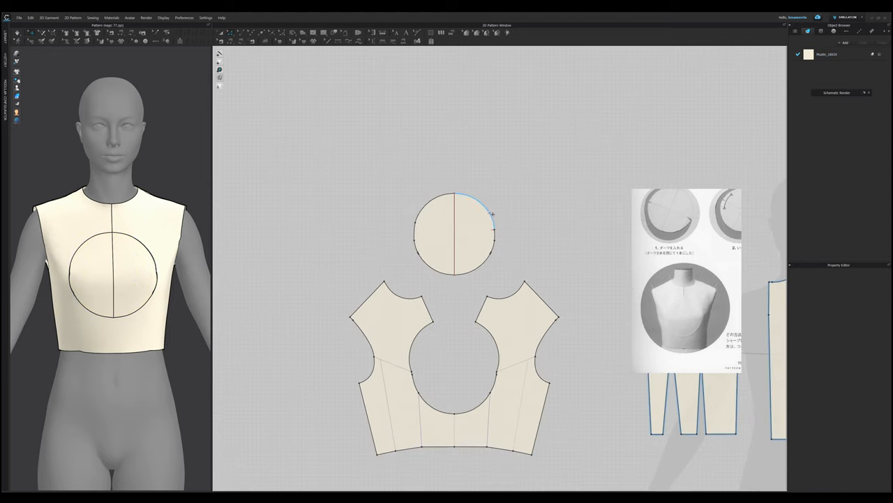
Place the circle in the bodice opening and rotate it using its 14.41 arc segment.
click(454, 233)
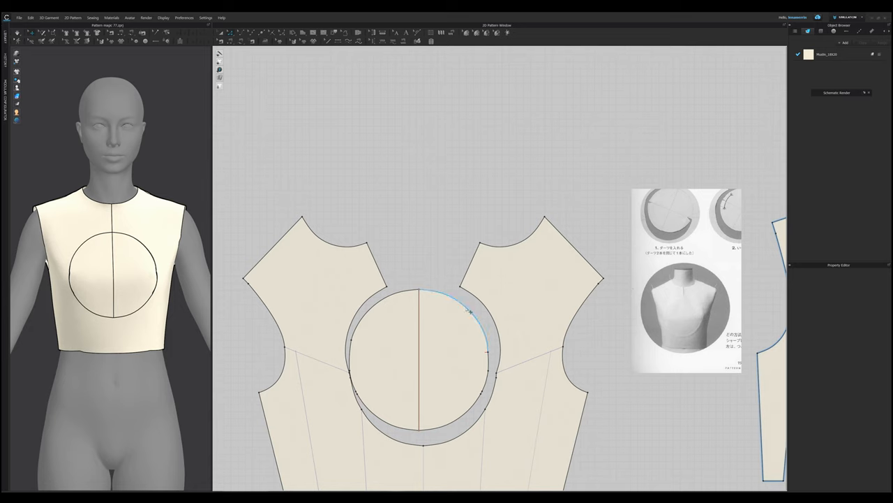
click(454, 296)
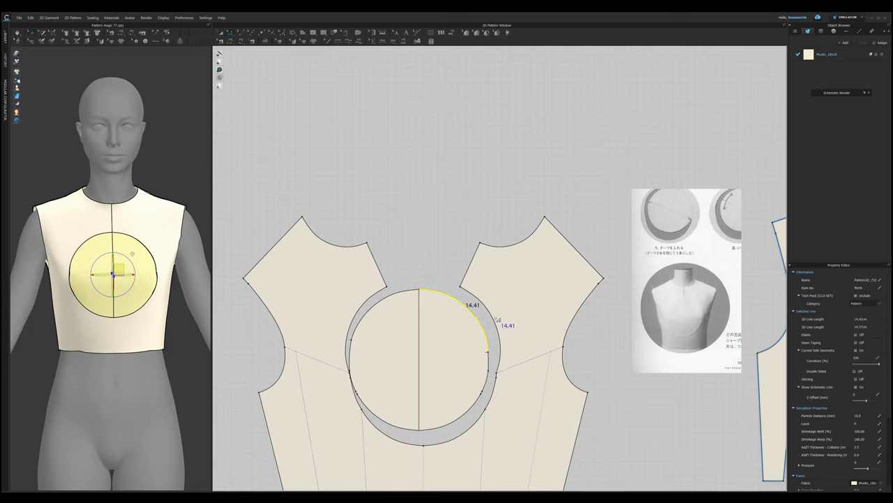
right_click(488, 314)
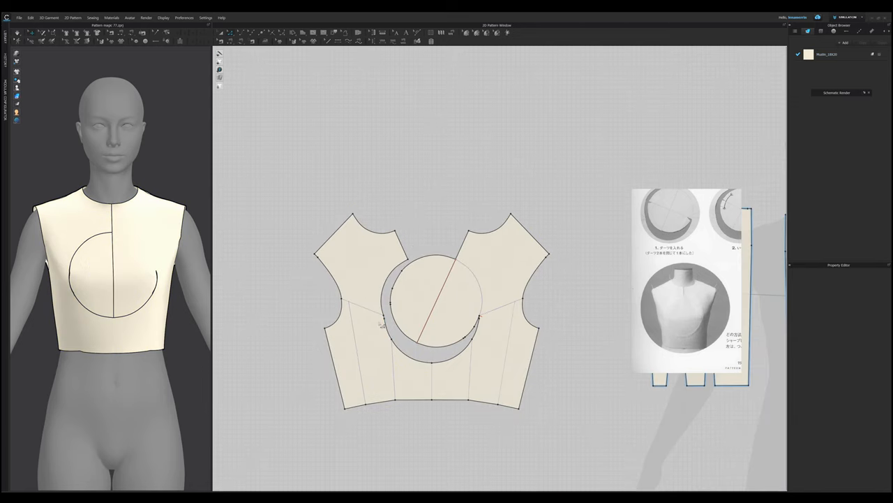
mouse_move(142, 256)
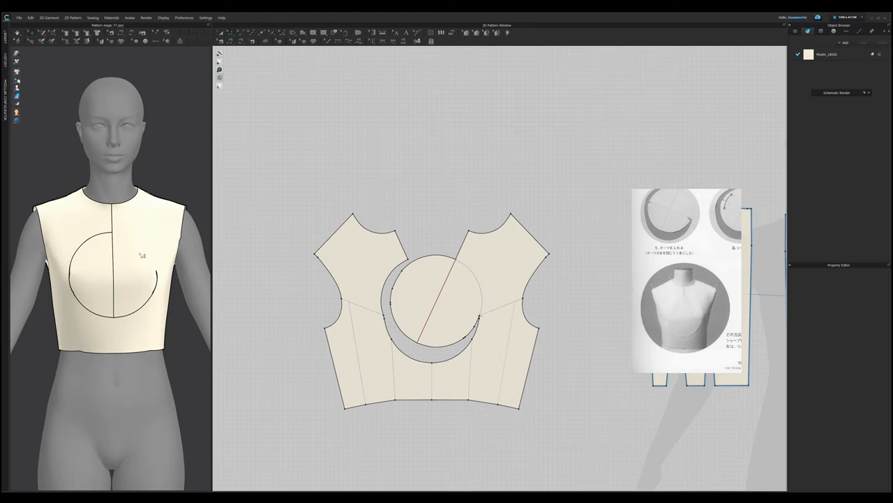
Start connecting the circle's edge to the neckline seam line.
click(440, 289)
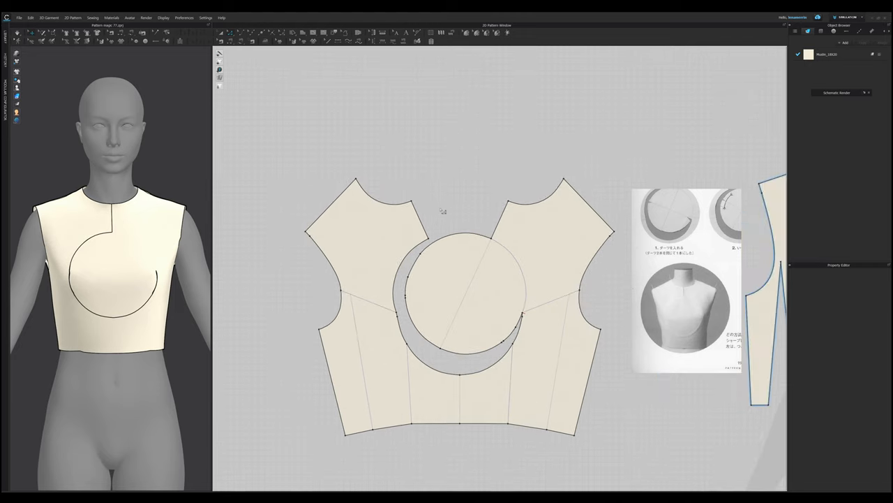
mouse_move(313, 51)
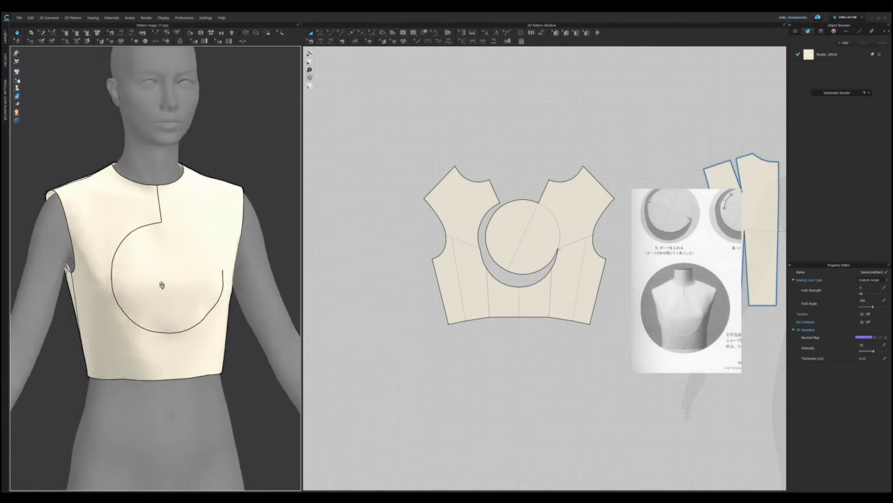
Select the whole bodice pattern once the seam has a 180° custom fold angle.
click(520, 244)
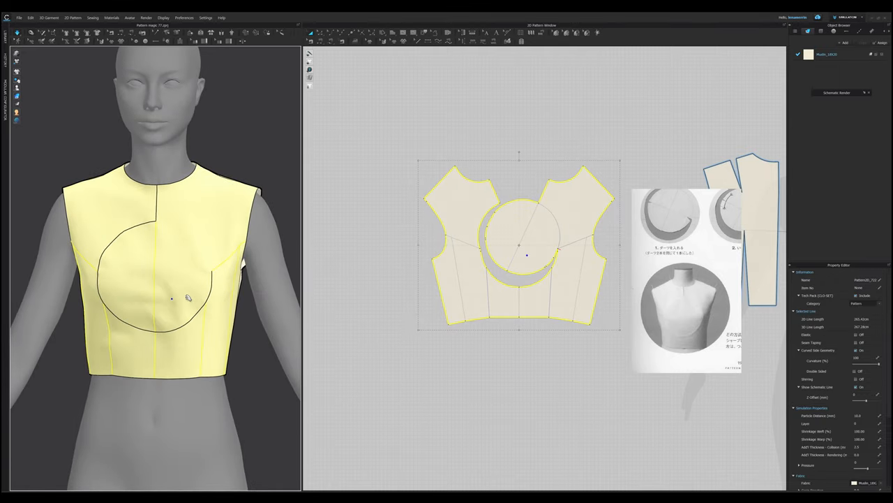